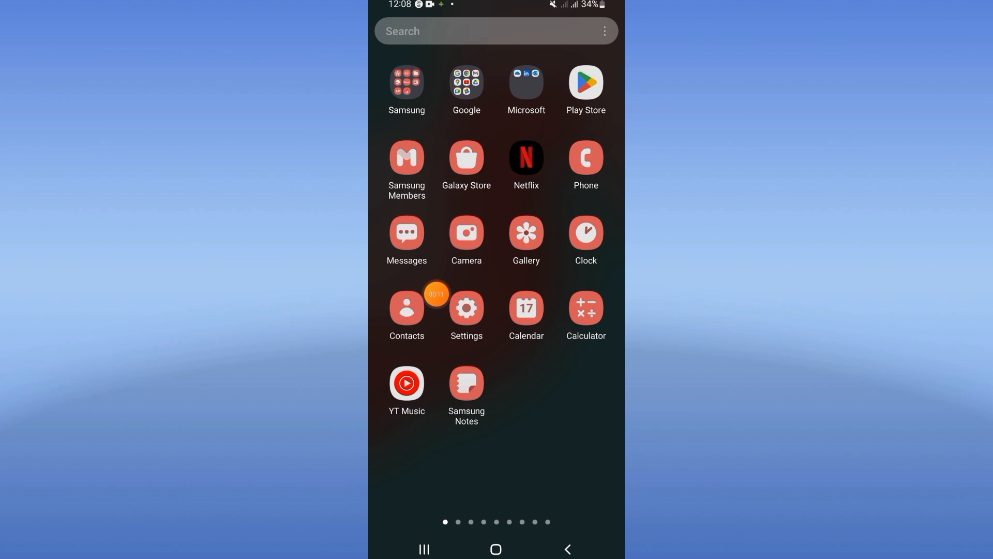
Open the phone's Settings from the app drawer
left_click(465, 308)
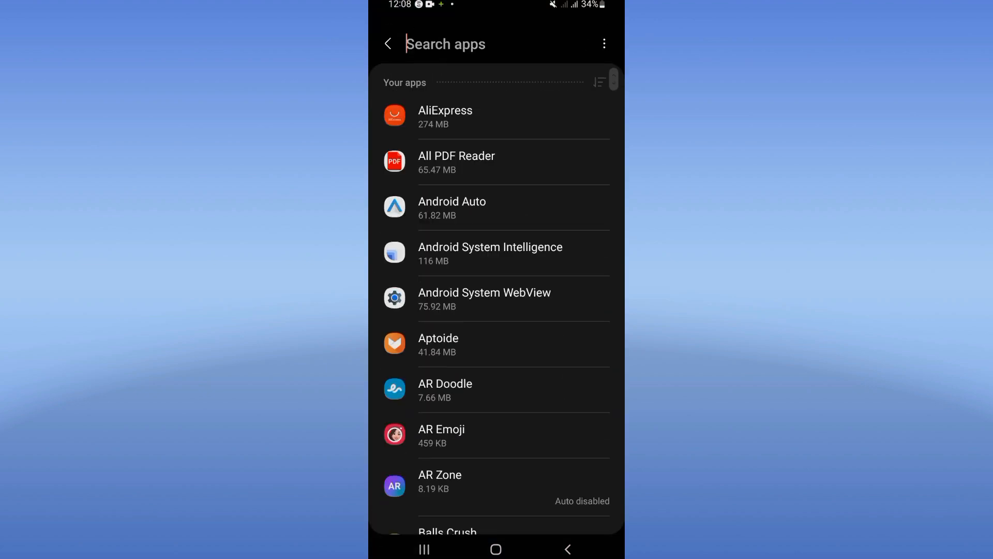
Search Apps for 'monop' and show MONOPOLY GO's storage usage details
type("monop")
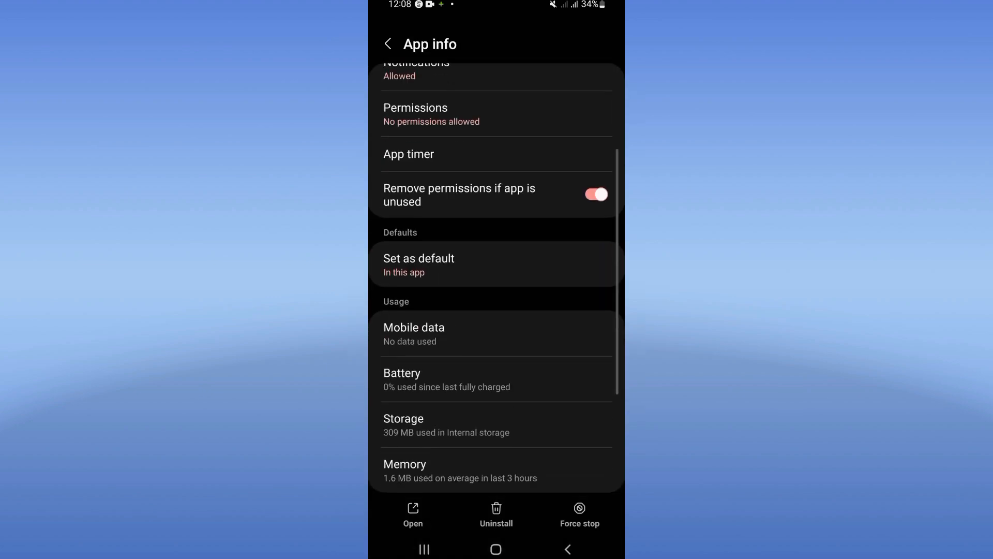
left_click(404, 426)
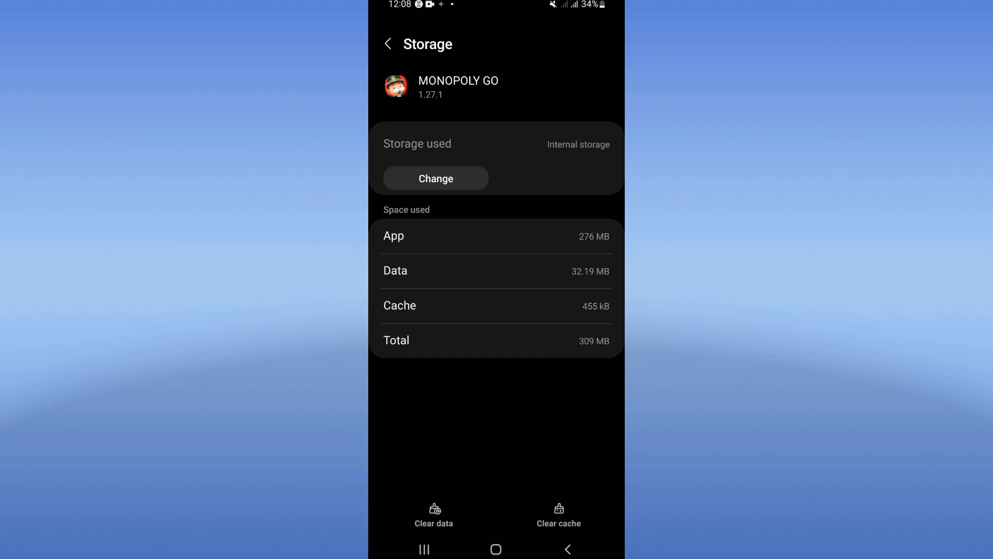
left_click(567, 548)
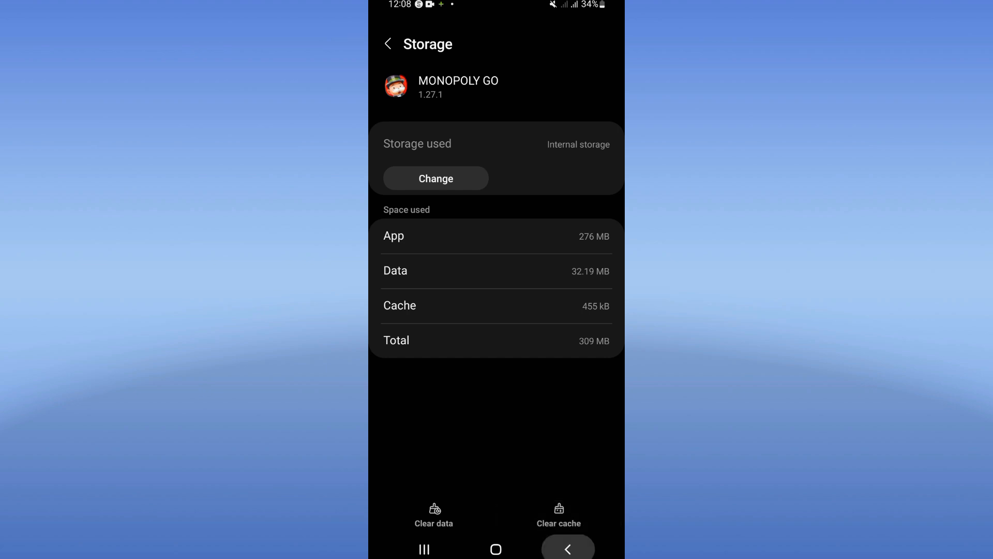